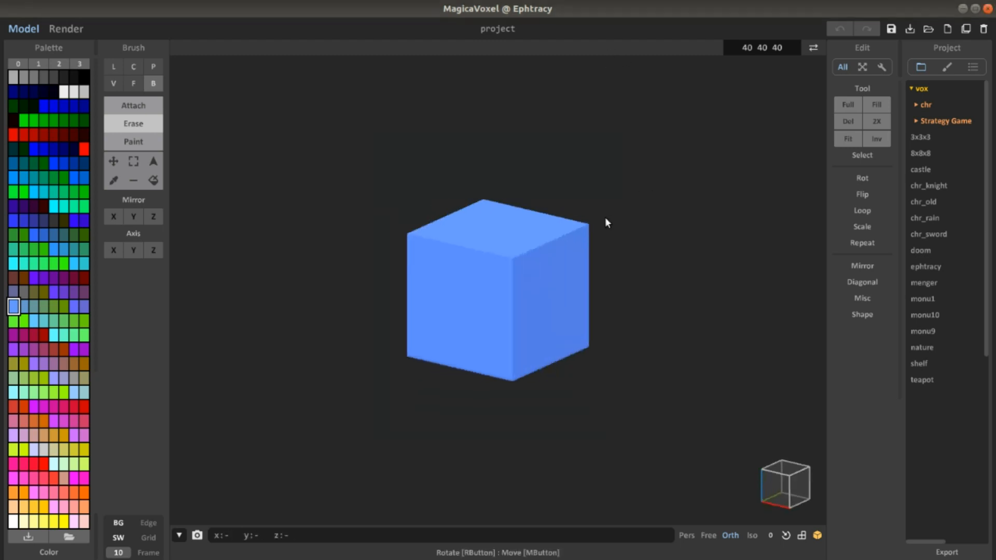
Zoom in on the blue voxel cube in the viewport.
scroll("up", 3)
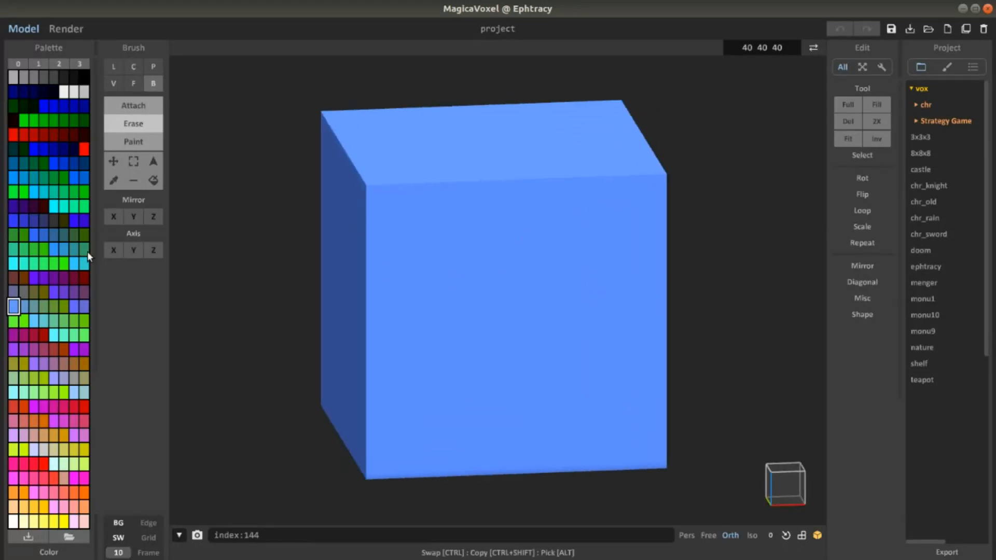
left_click(44, 250)
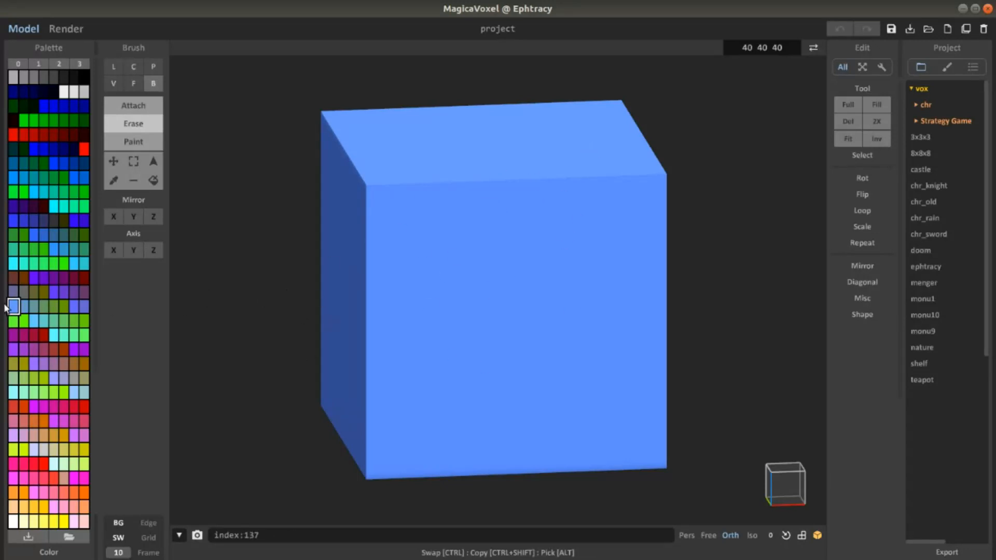
mouse_move(491, 305)
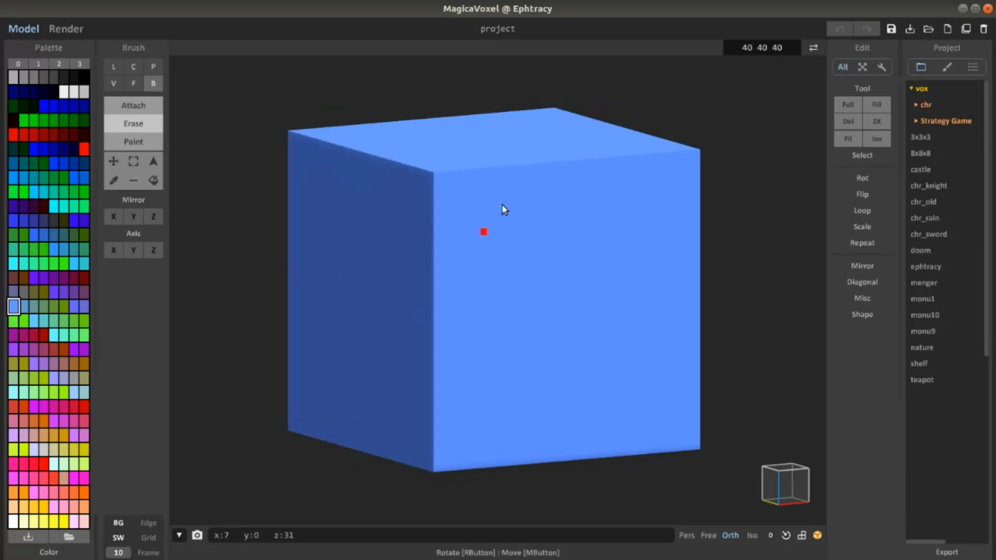
mouse_move(568, 171)
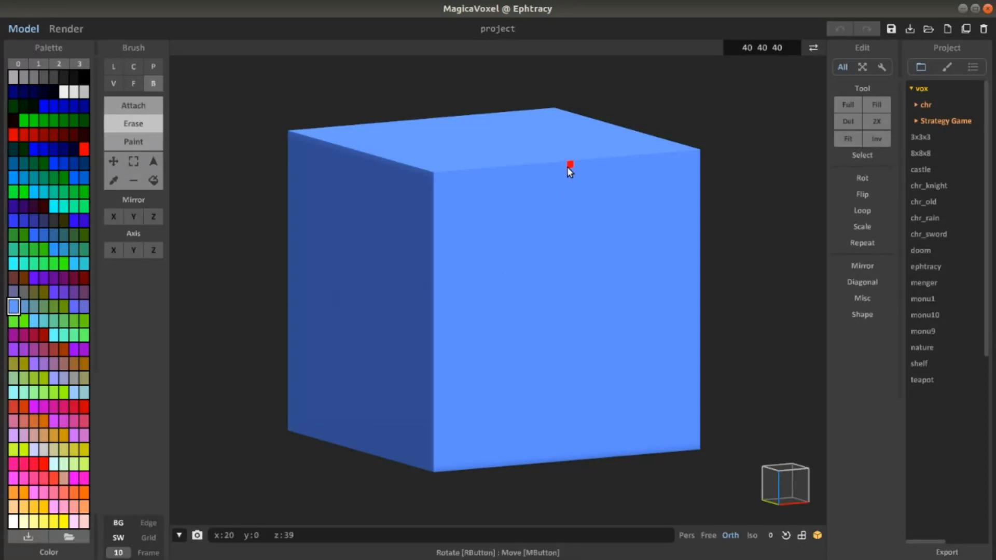
left_click(65, 29)
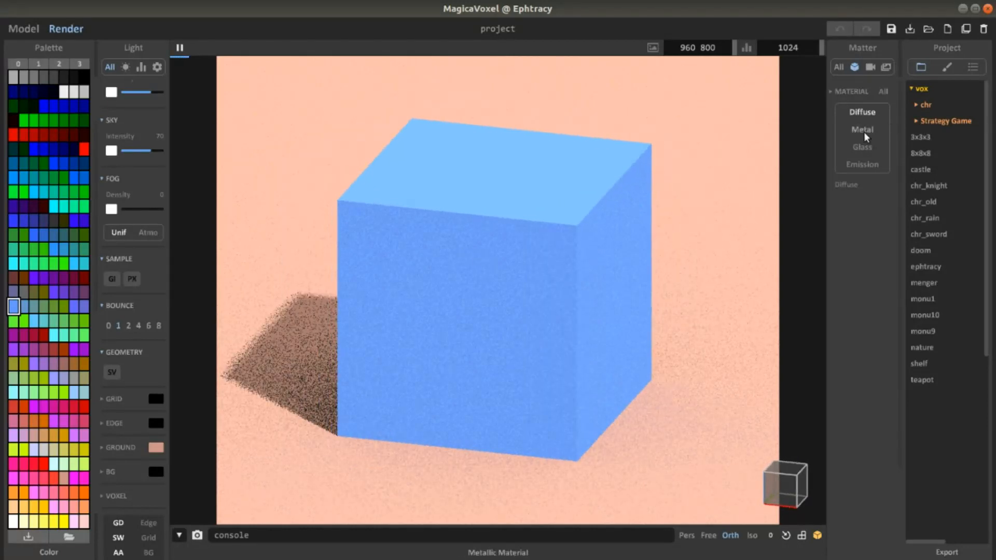
Set the cube's material to Glass in the Matter panel.
left_click(862, 146)
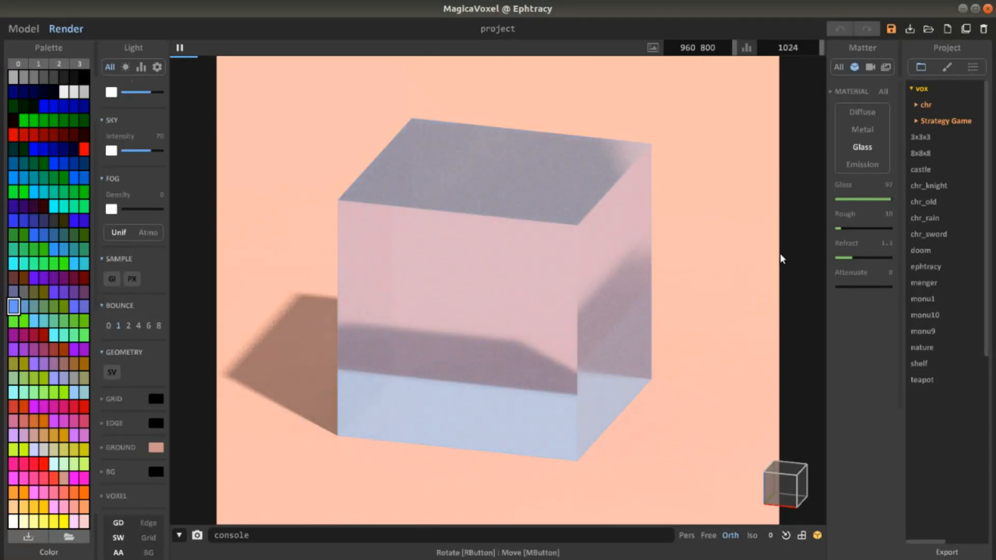
Pause the progressive render, leaving the image size at 960 by 800.
left_click(179, 48)
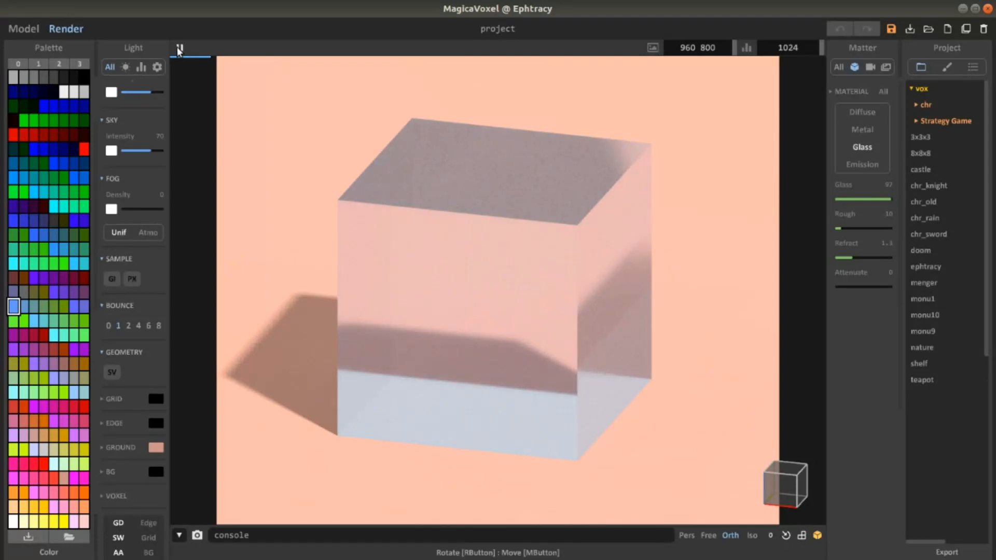
left_click(179, 49)
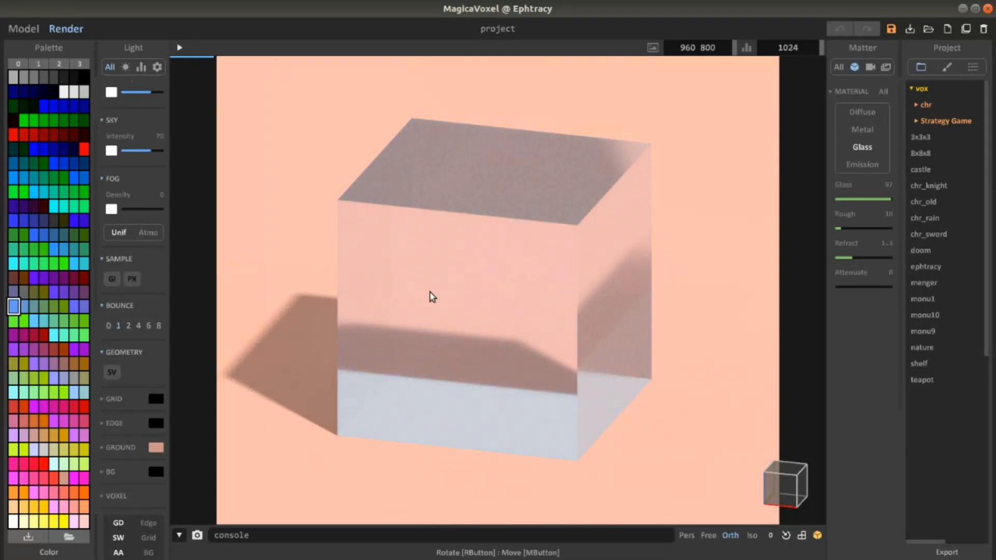
mouse_move(767, 63)
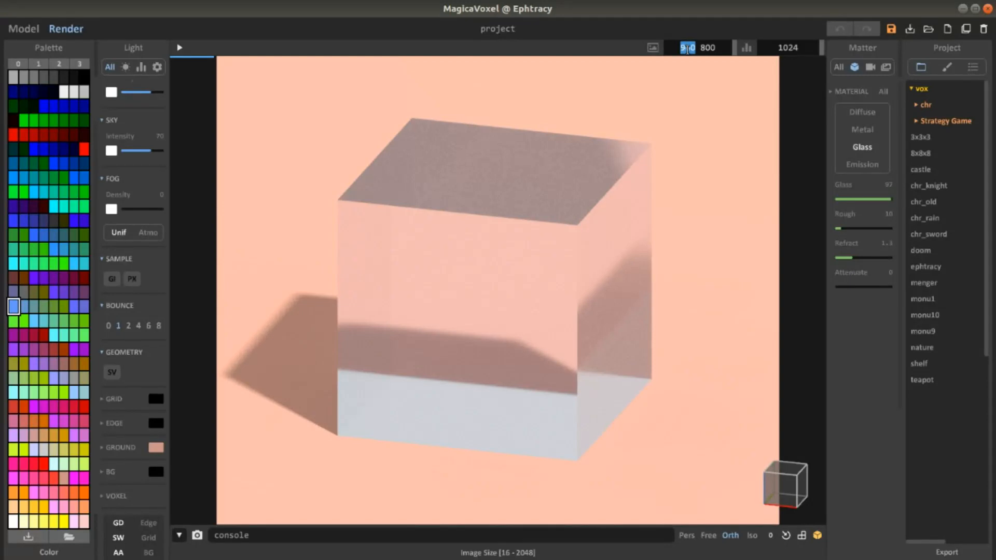
left_click(714, 47)
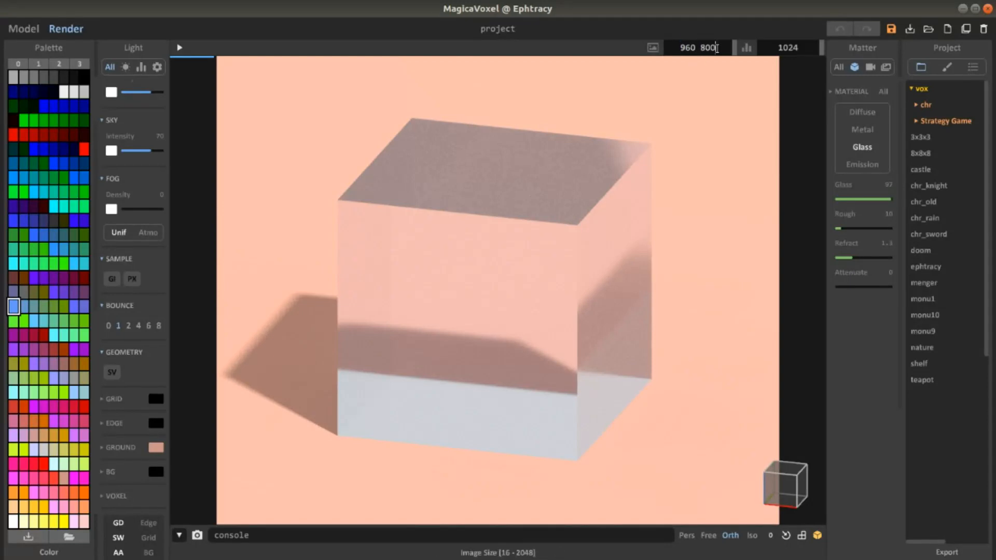